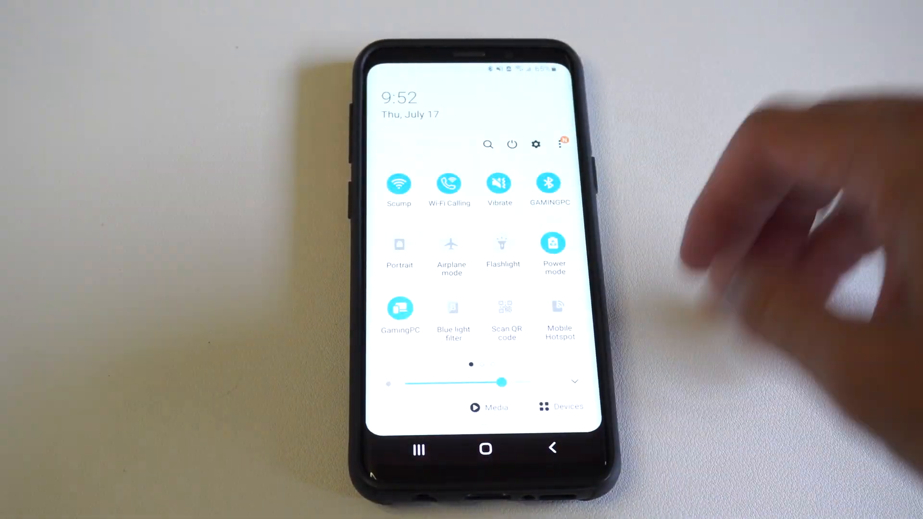
Step: Enter Settings from the quick panel gear and scroll down to Biometrics and security
click(536, 144)
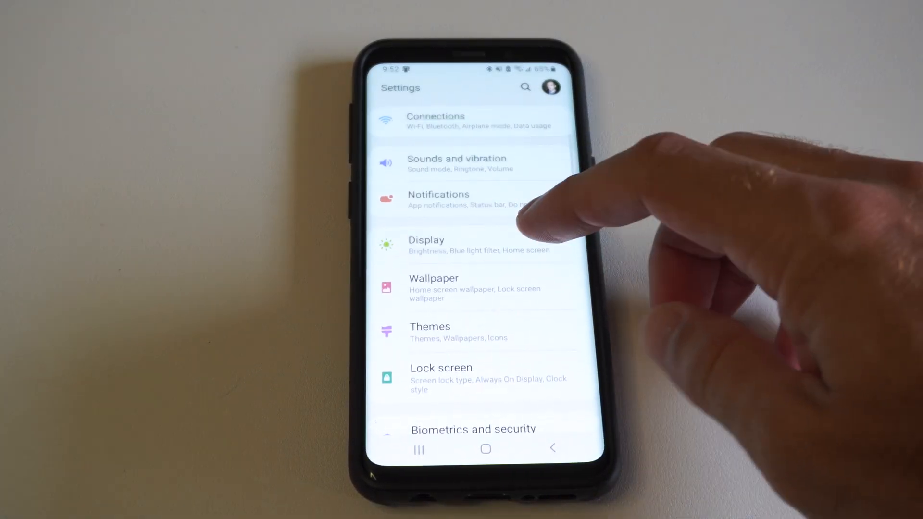
scroll(down, 3)
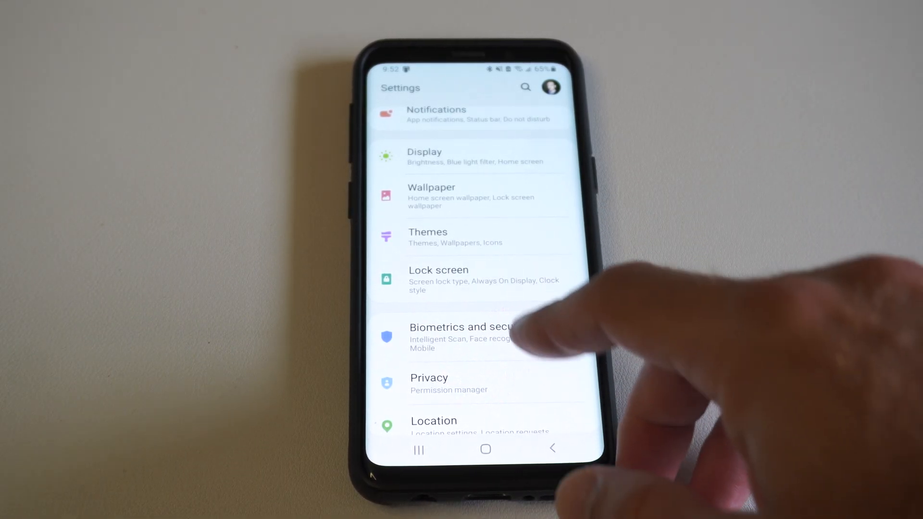
Step: Go into Biometrics and security and then into the Fingerprints page
click(470, 338)
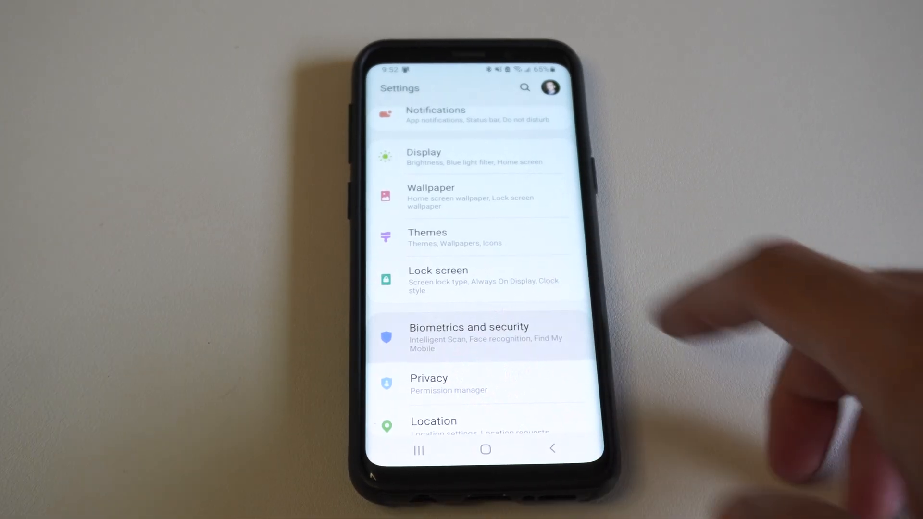
click(469, 338)
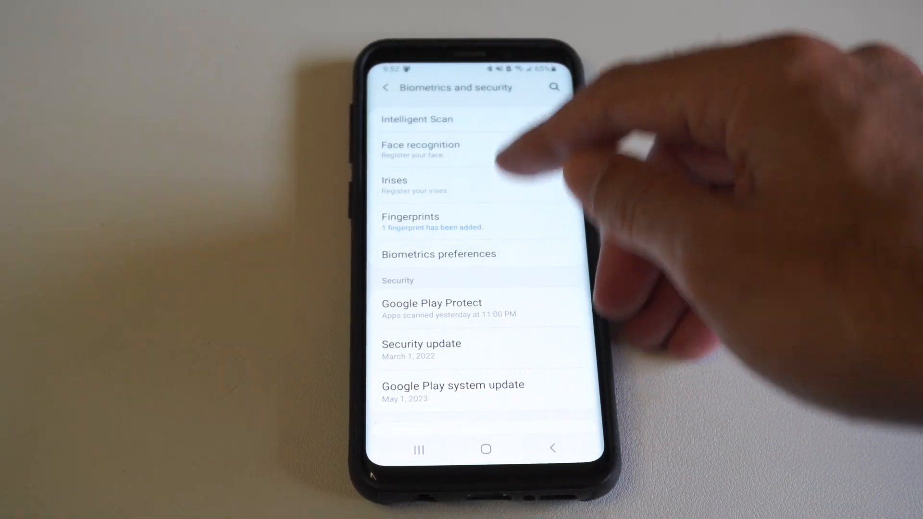
click(432, 222)
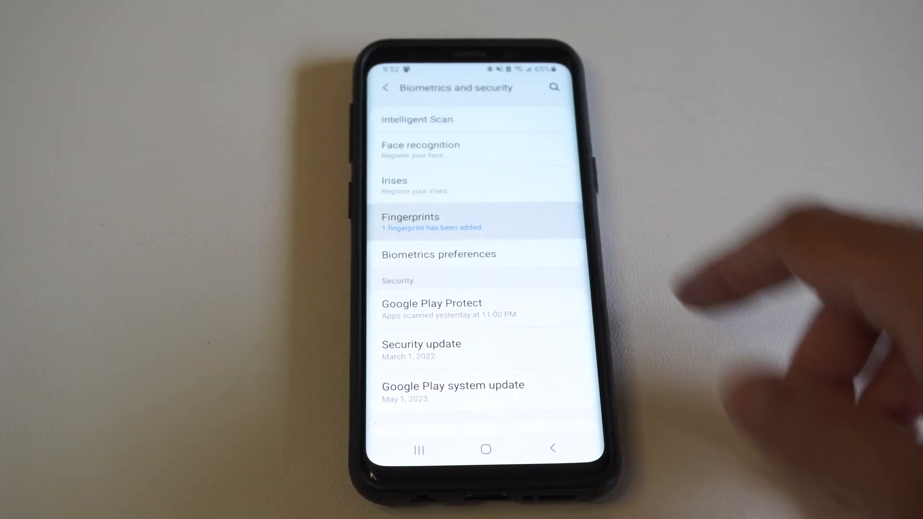
click(411, 222)
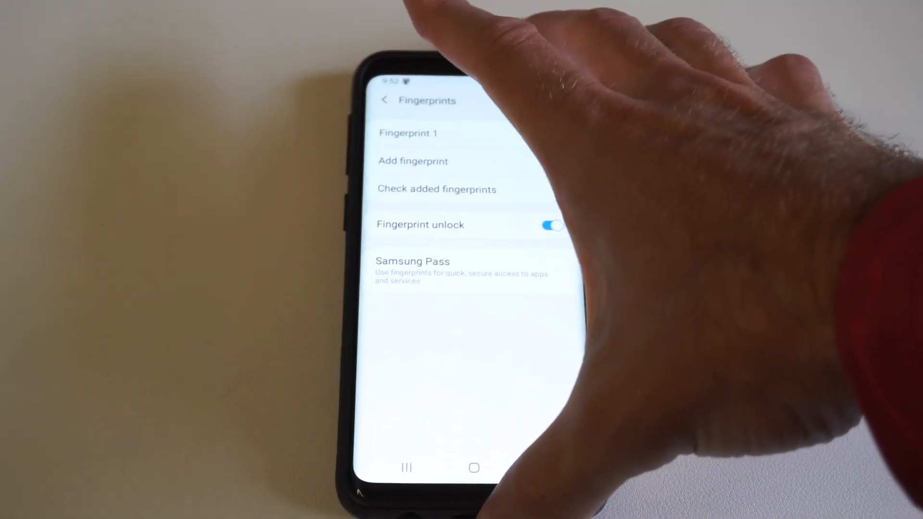
Step: Switch the Fingerprint unlock setting off using its toggle
click(551, 225)
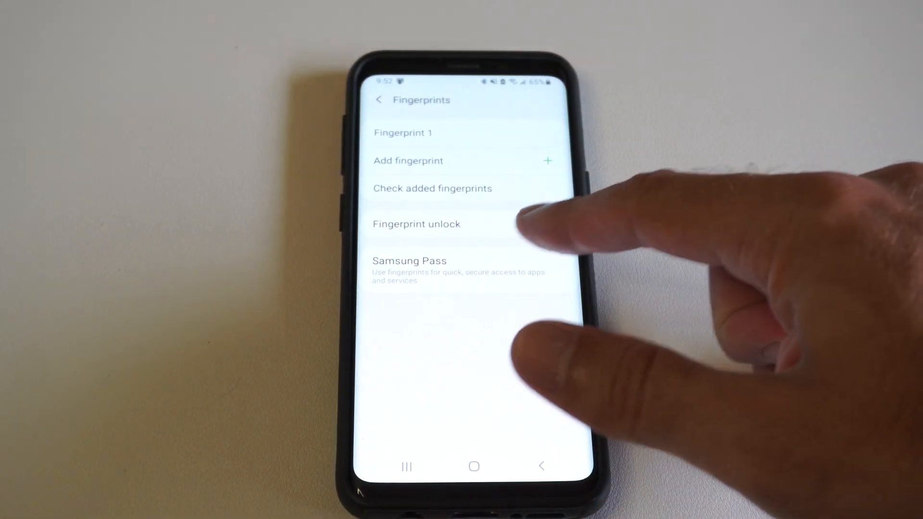